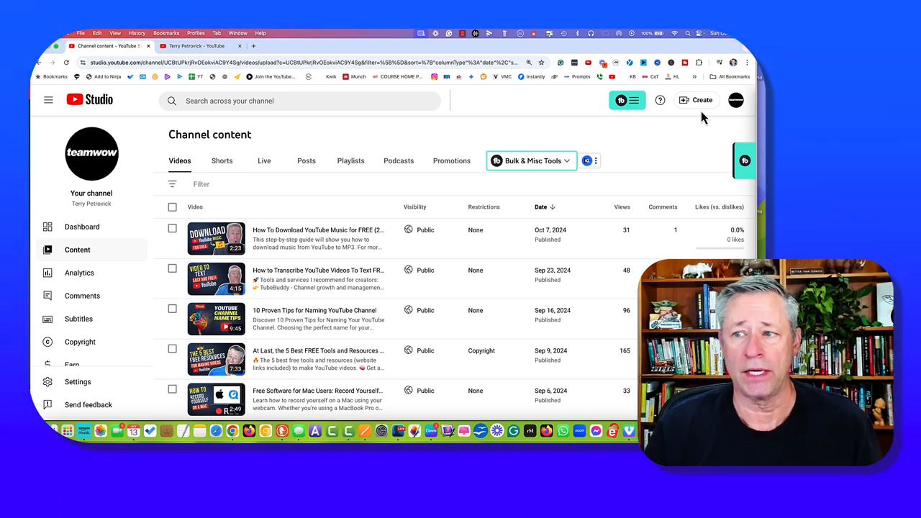
mouse_move(735, 100)
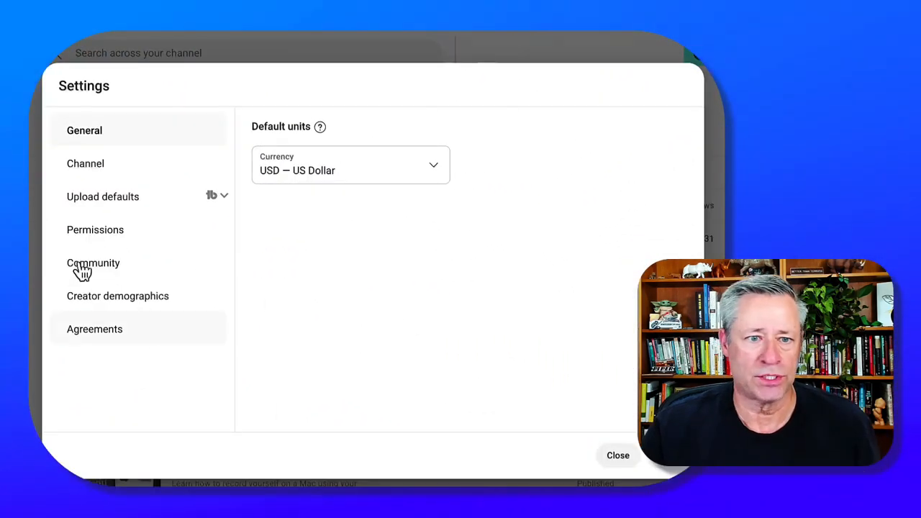
- Open Upload defaults and review the disclaimer description, Private visibility and preset tags
click(103, 196)
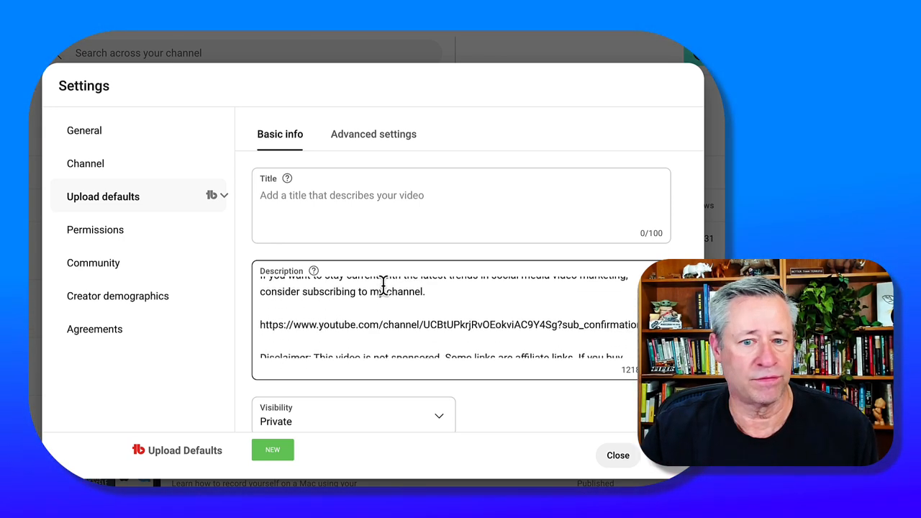
scroll(down, 3)
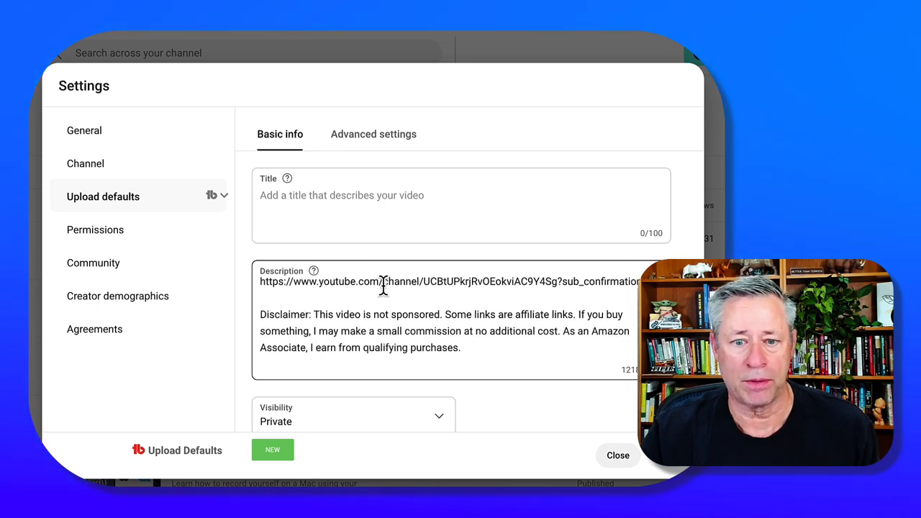
scroll(down, 3)
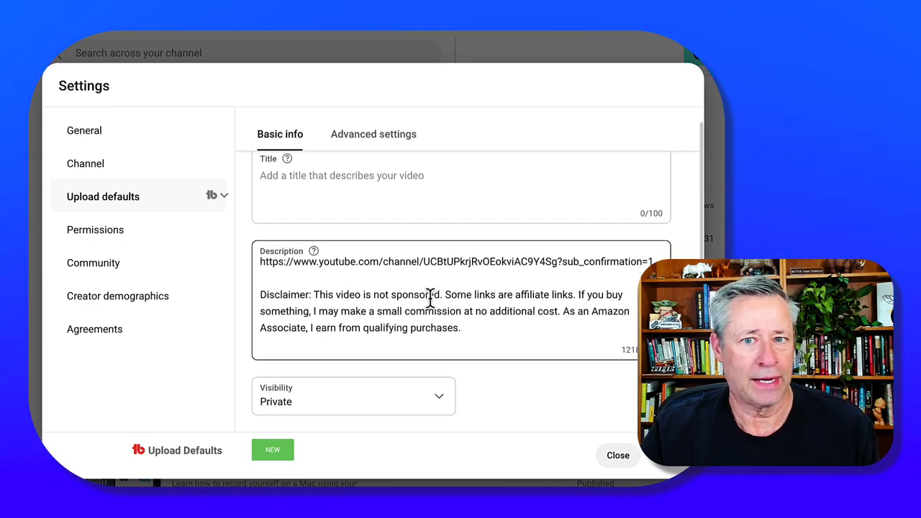
scroll(down, 3)
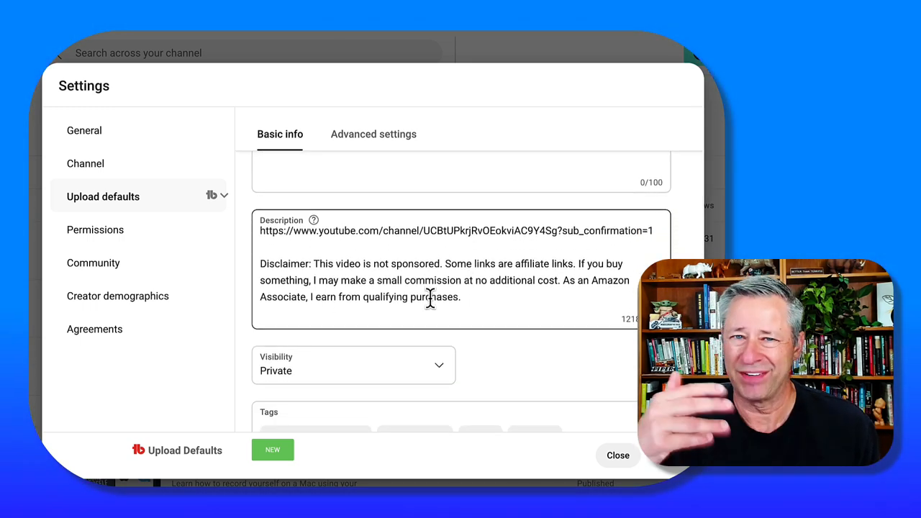
scroll(down, 3)
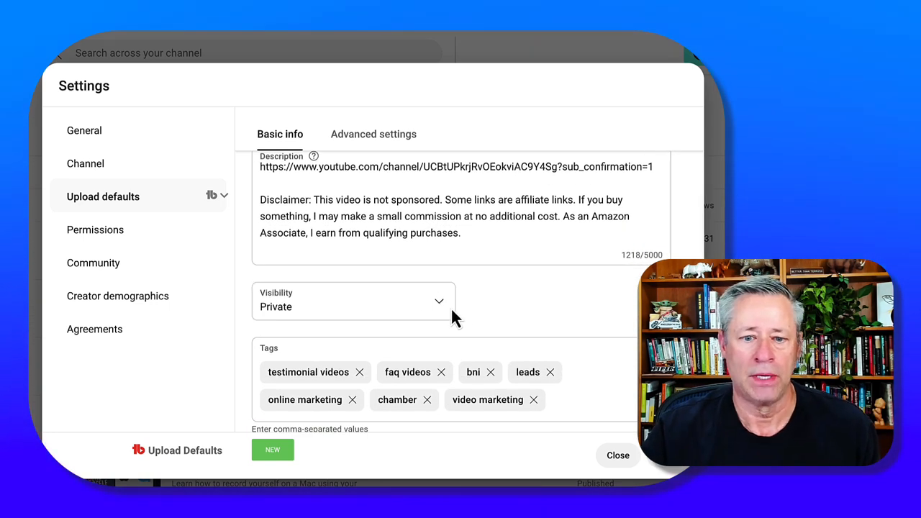
mouse_move(379, 309)
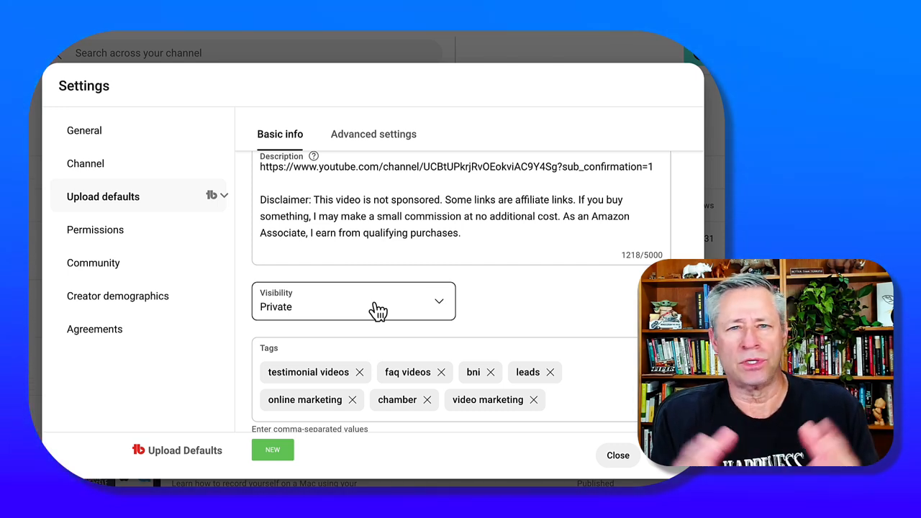
mouse_move(399, 338)
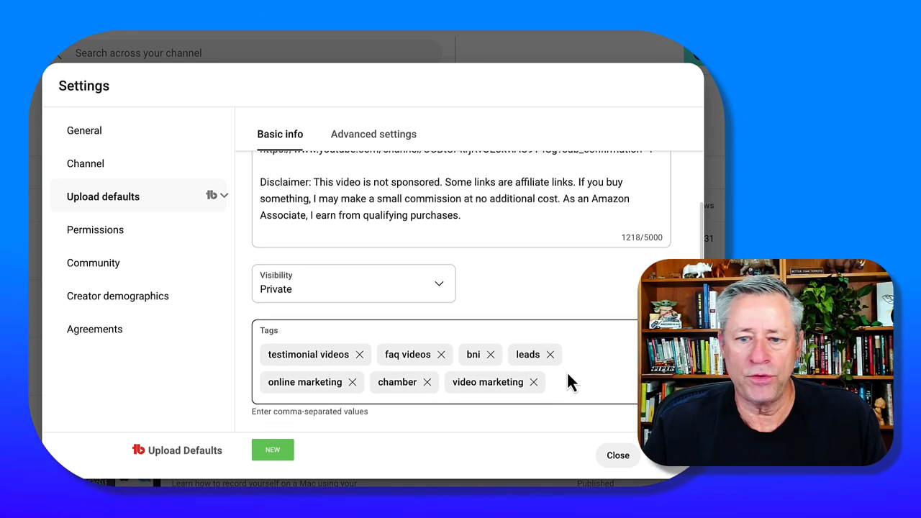
mouse_move(455, 362)
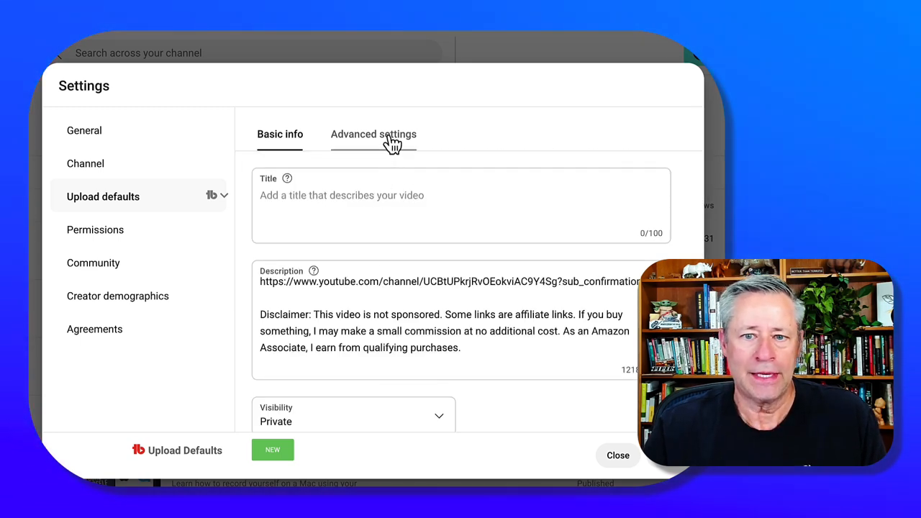
- In the Advanced settings defaults, keep the license as Creative Commons - Attribution
click(373, 134)
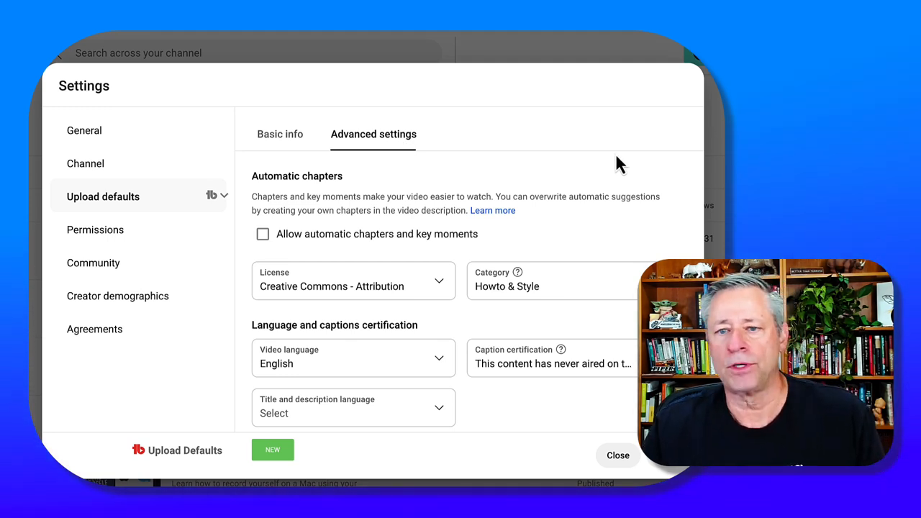
scroll(down, 3)
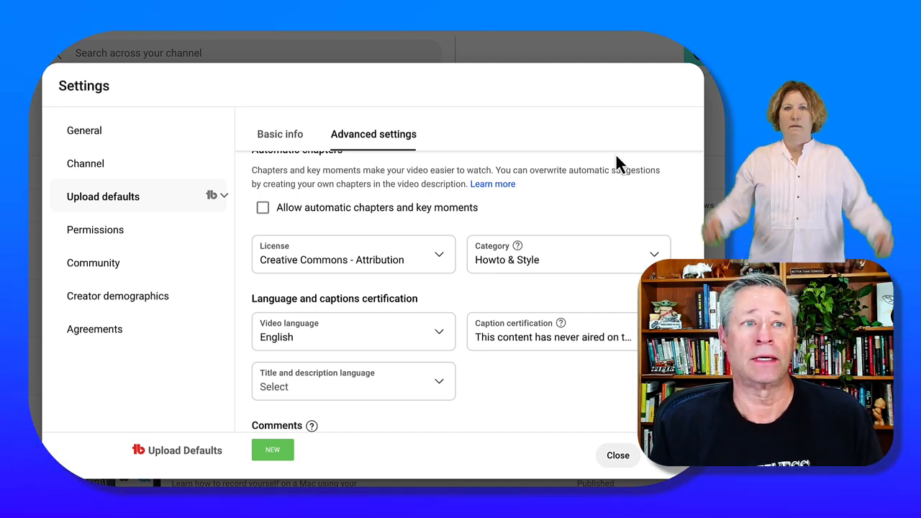
mouse_move(497, 206)
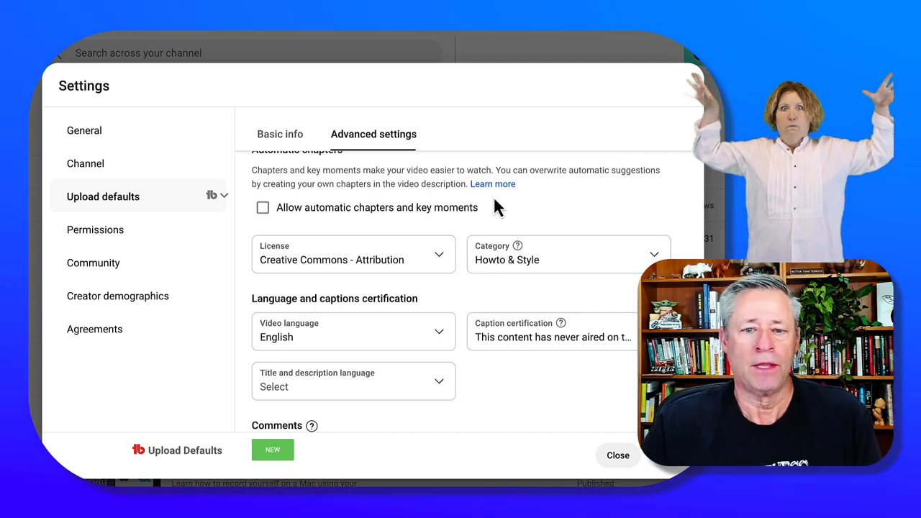
click(352, 254)
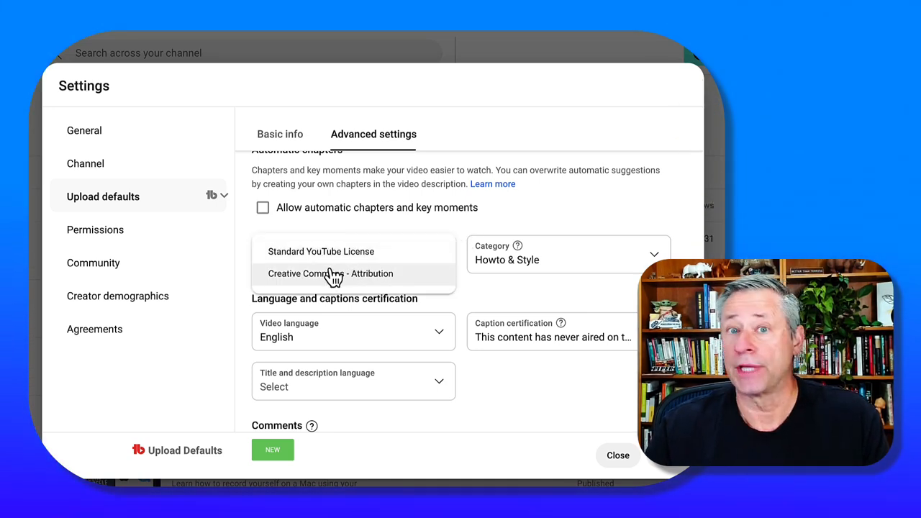
click(329, 273)
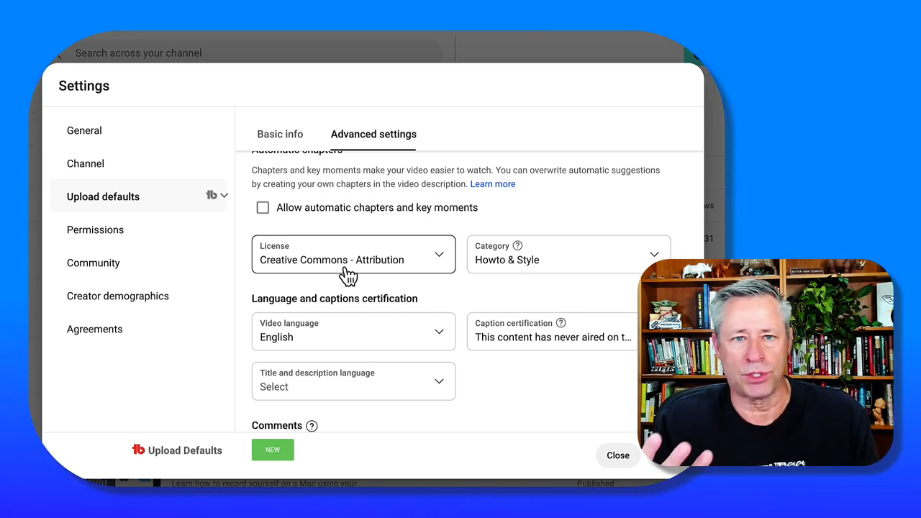
mouse_move(568, 270)
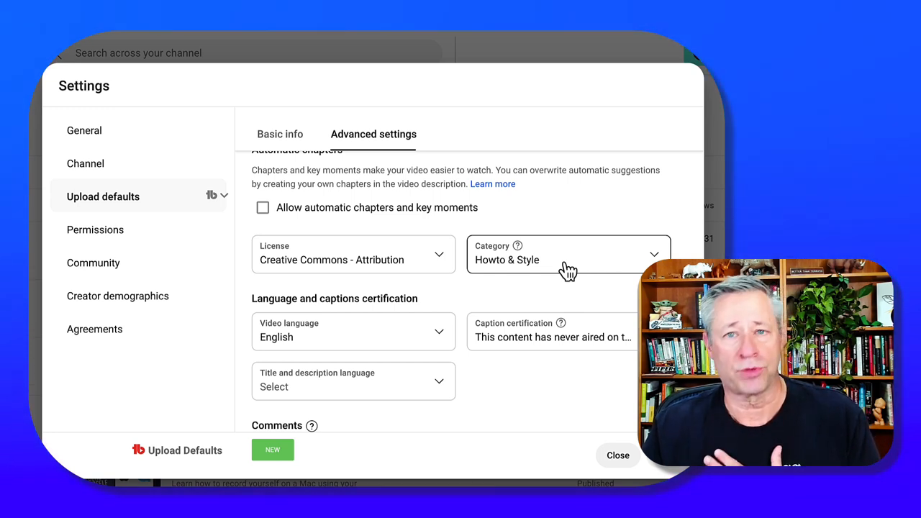
click(567, 260)
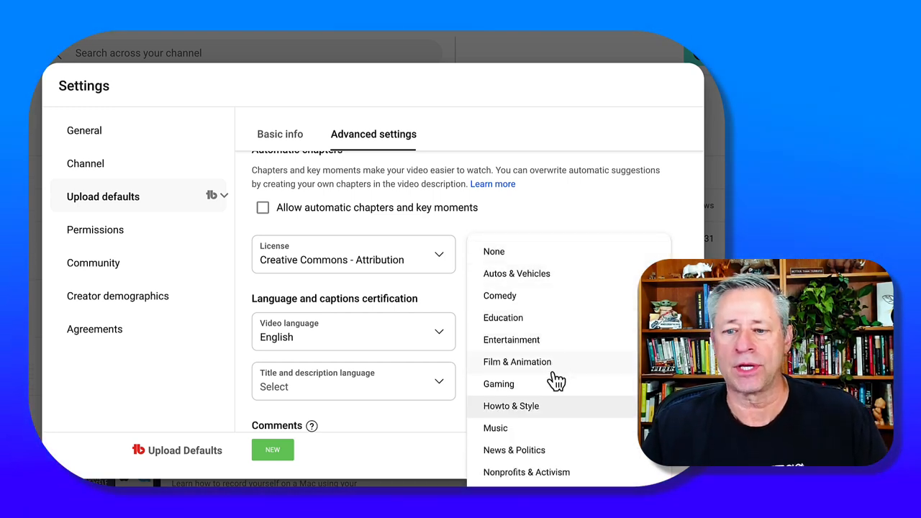
click(511, 405)
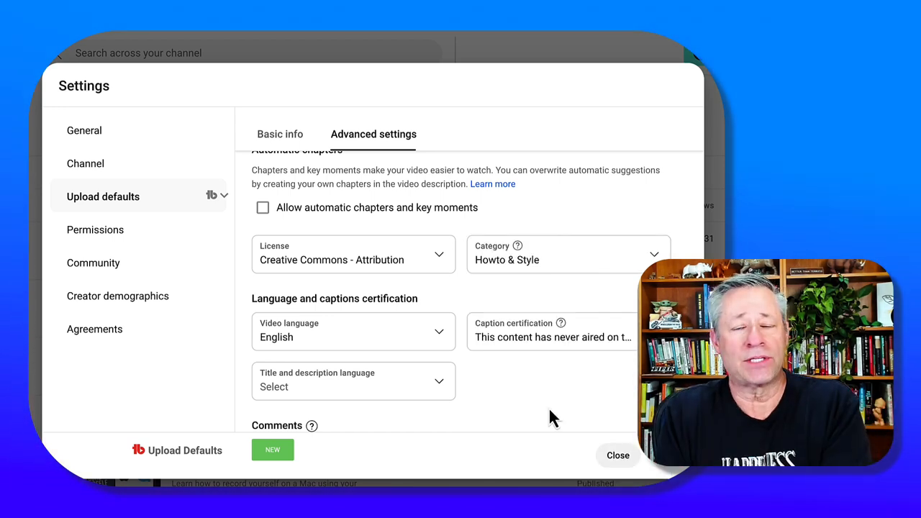
scroll(down, 3)
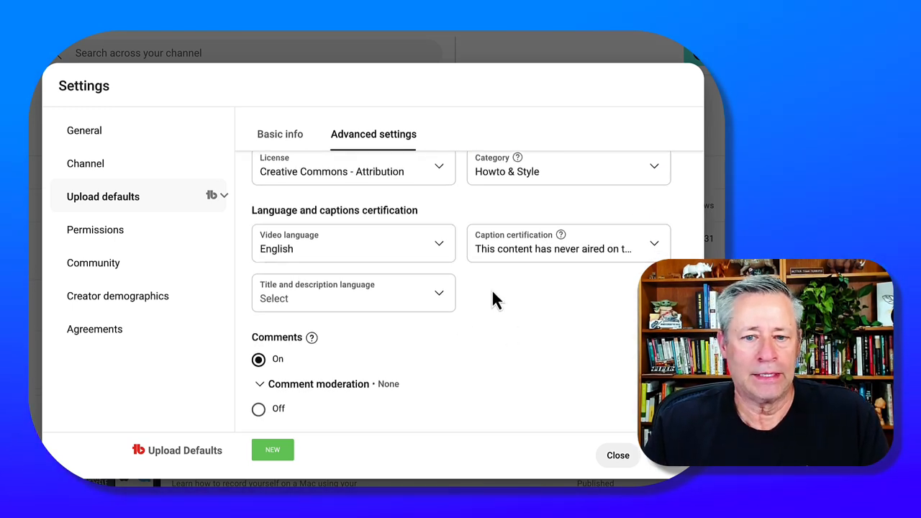
scroll(down, 3)
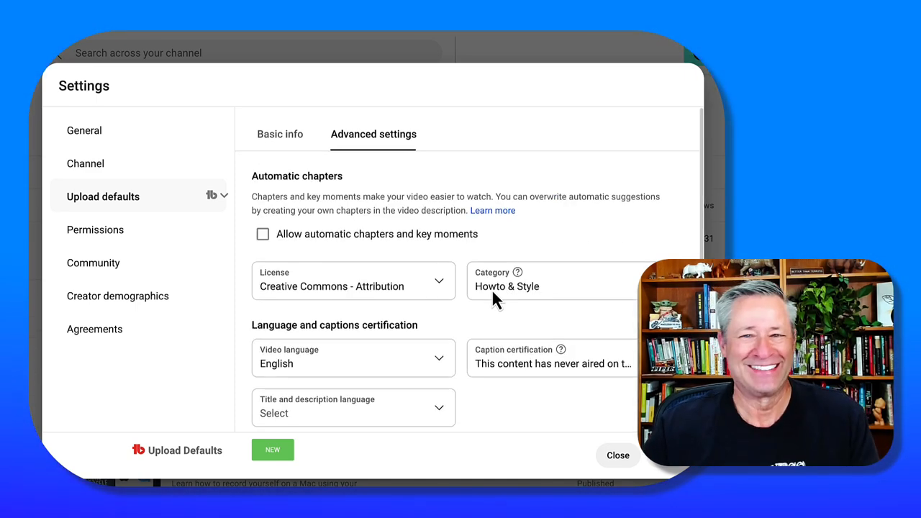
- Check channel advanced settings: not made for kids, interest-based ads on, clipping allowed
click(84, 163)
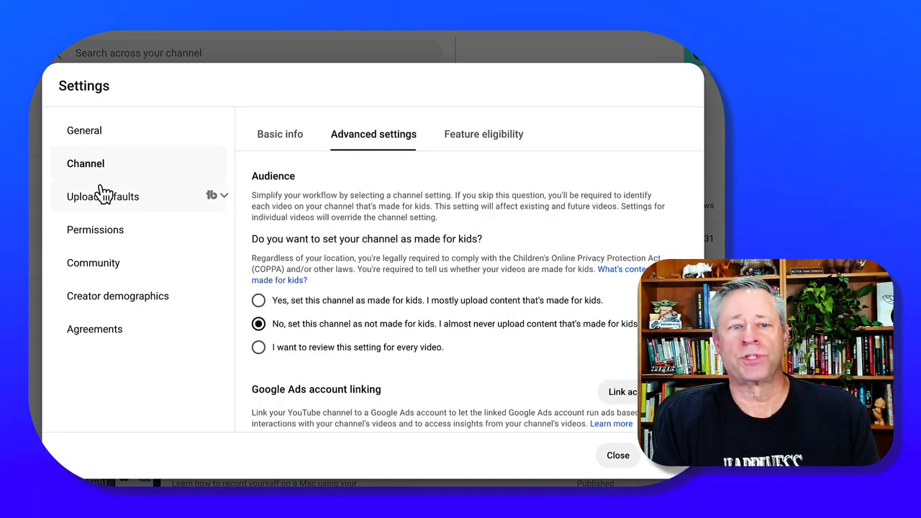
mouse_move(398, 141)
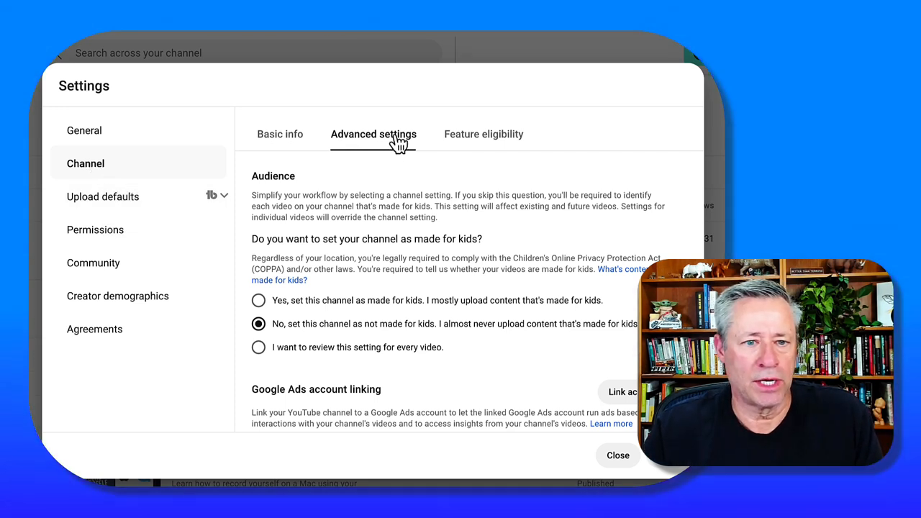
mouse_move(388, 234)
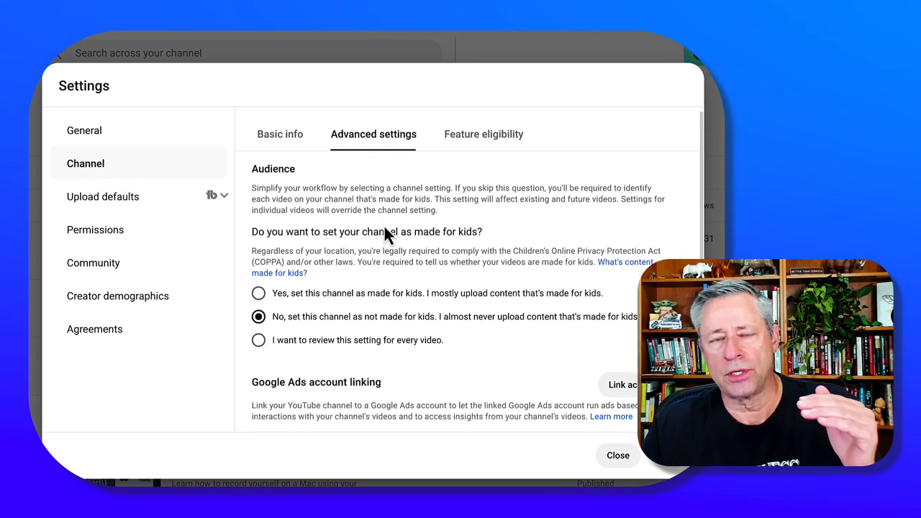
scroll(down, 3)
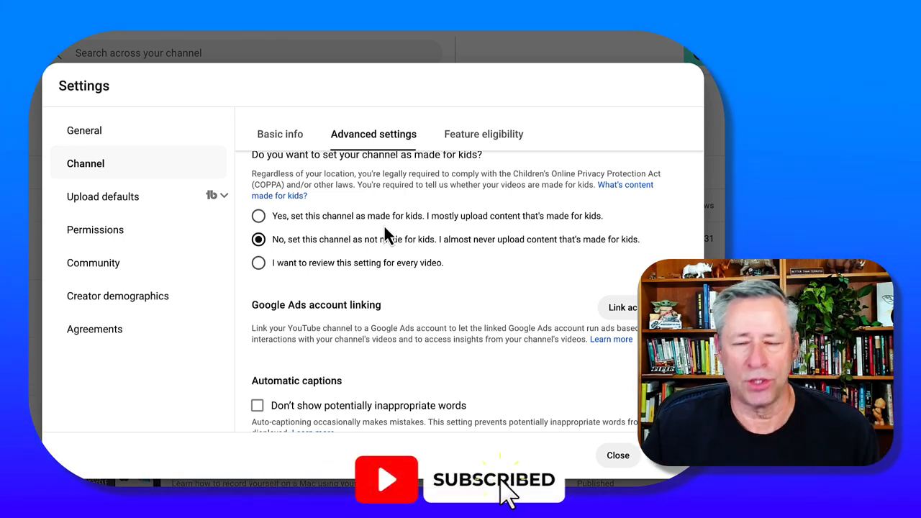
scroll(down, 3)
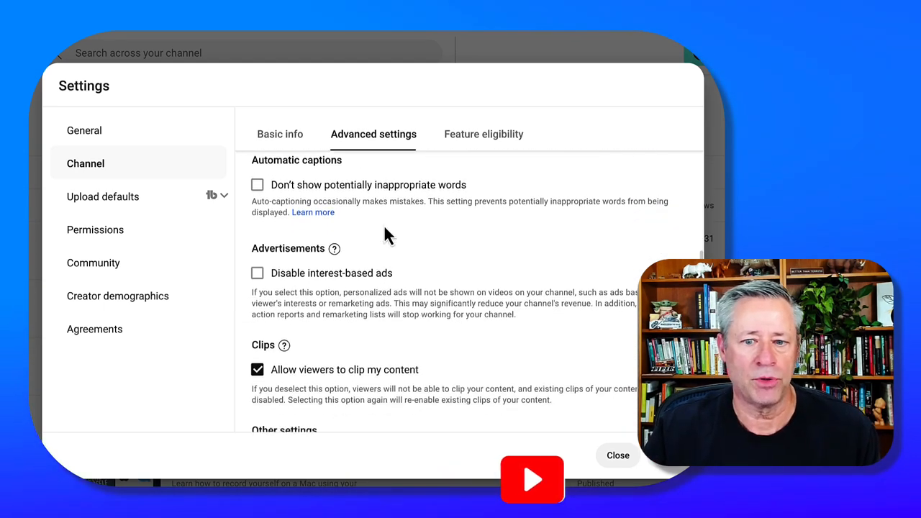
scroll(down, 3)
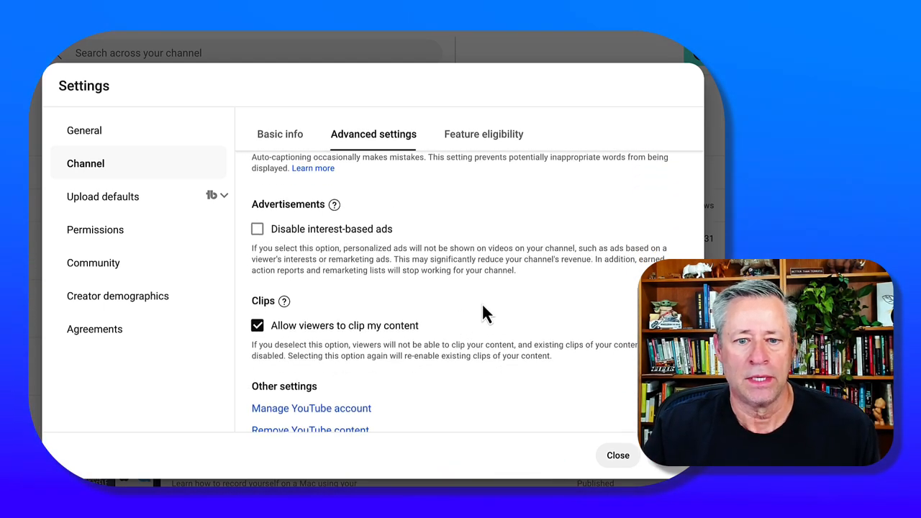
mouse_move(468, 326)
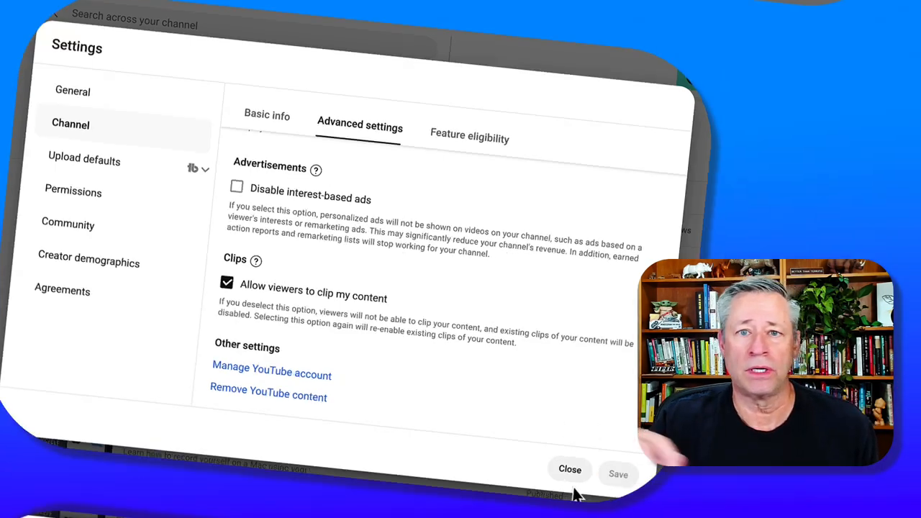
- Close Settings and open details for 'How To Download YouTube Music for FREE (2024)'
click(569, 473)
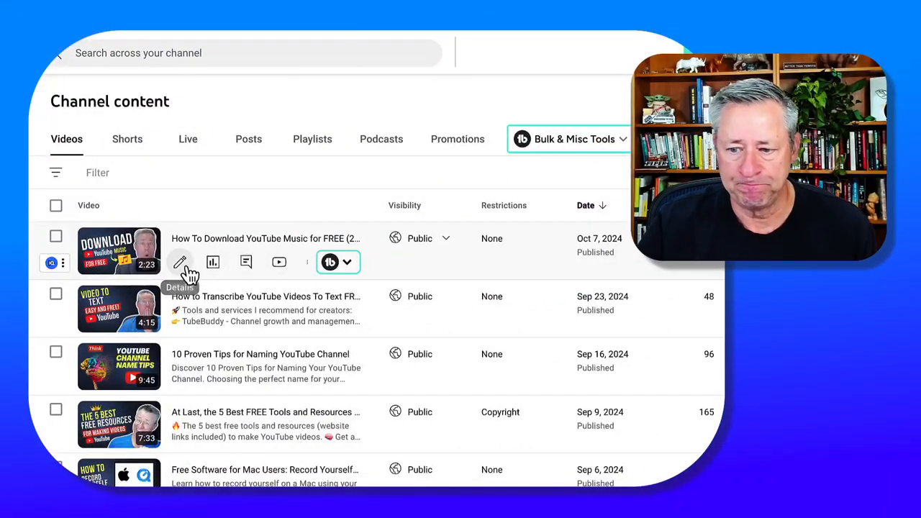
click(180, 262)
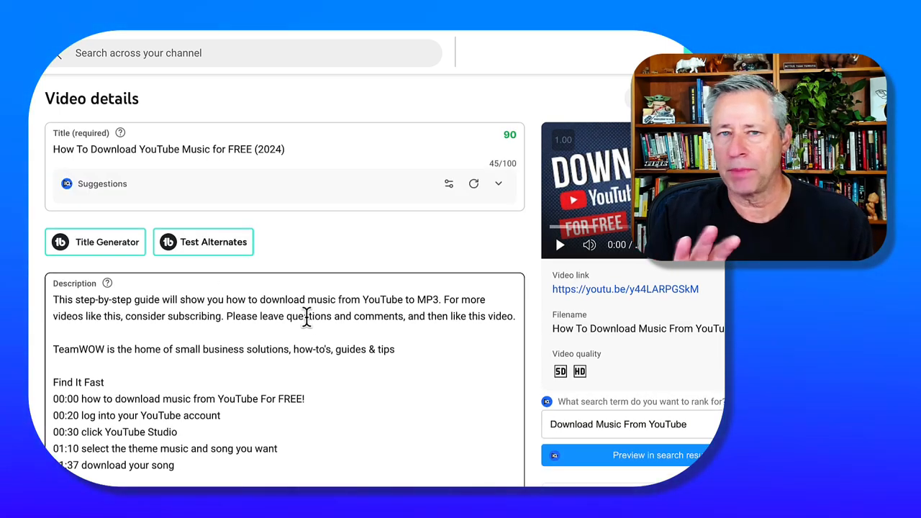
mouse_move(193, 275)
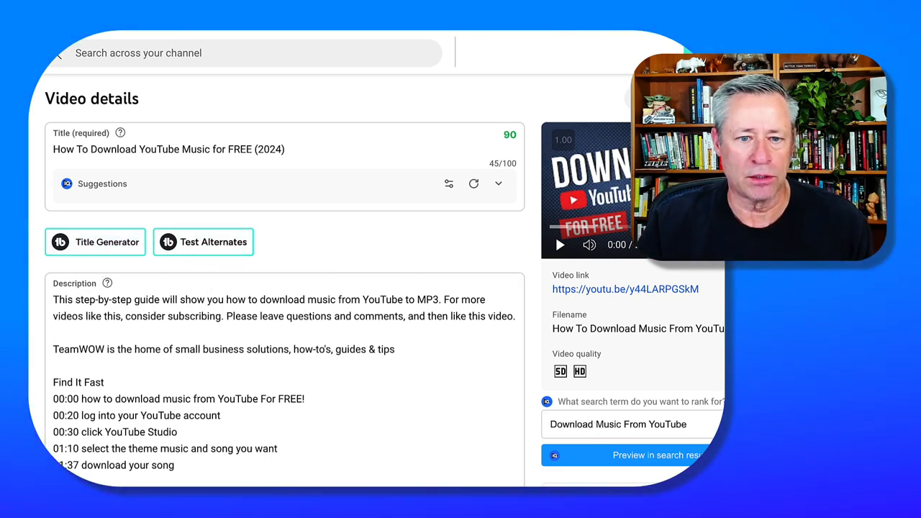
scroll(down, 3)
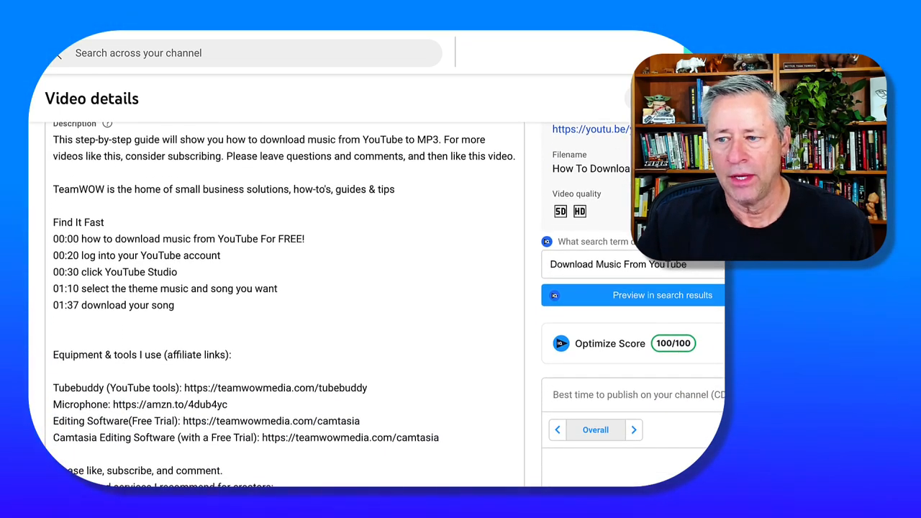
mouse_move(703, 370)
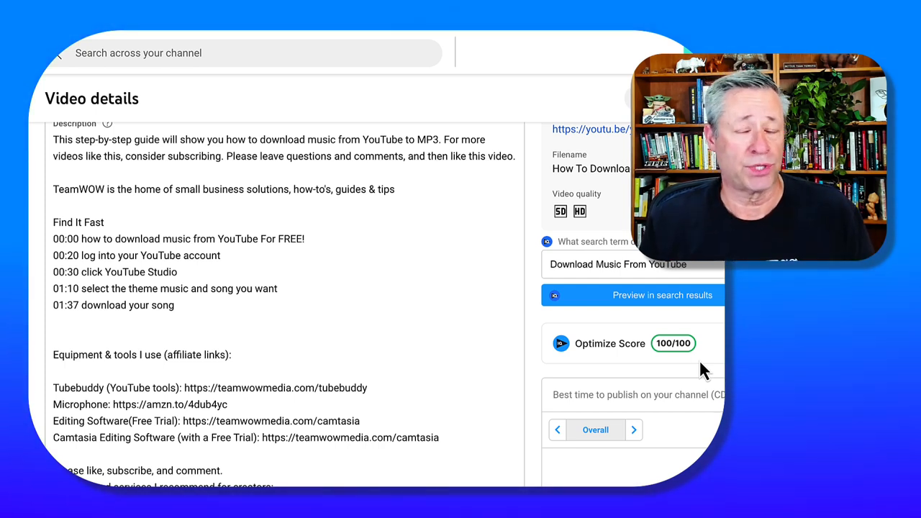
mouse_move(478, 332)
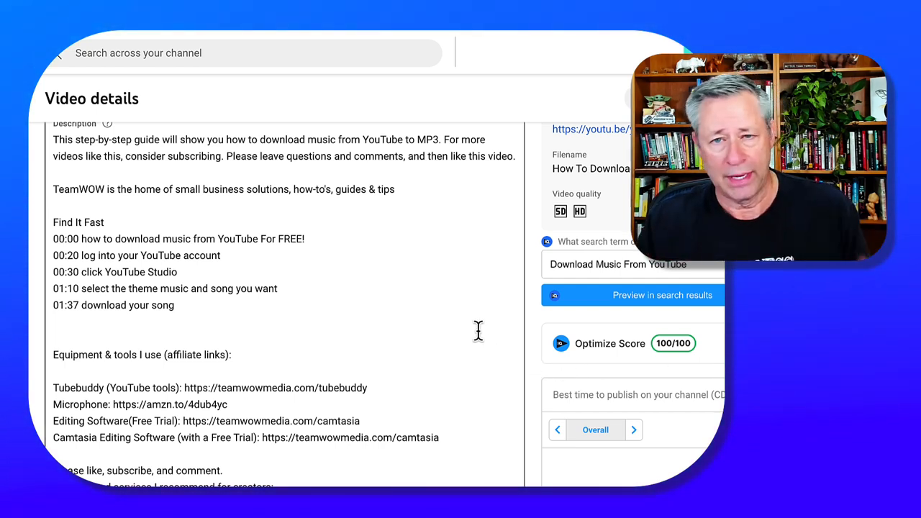
mouse_move(94, 239)
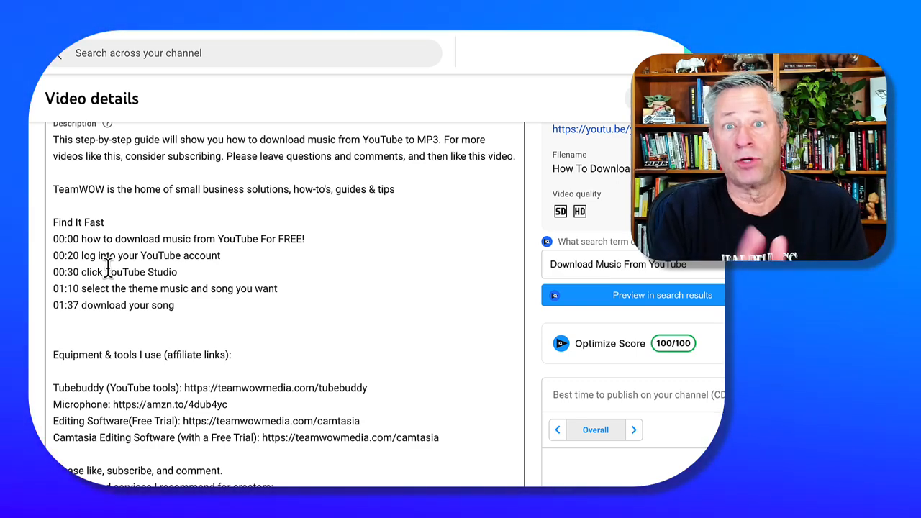
scroll(down, 3)
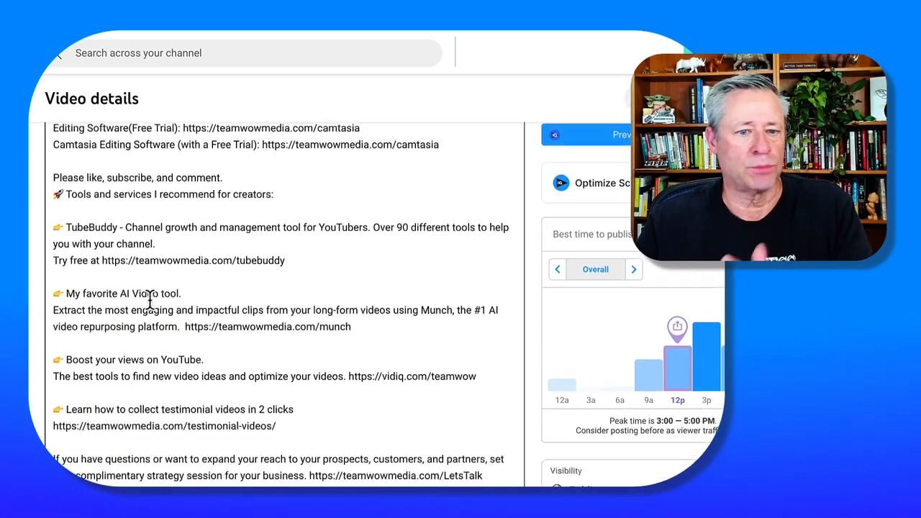
scroll(down, 3)
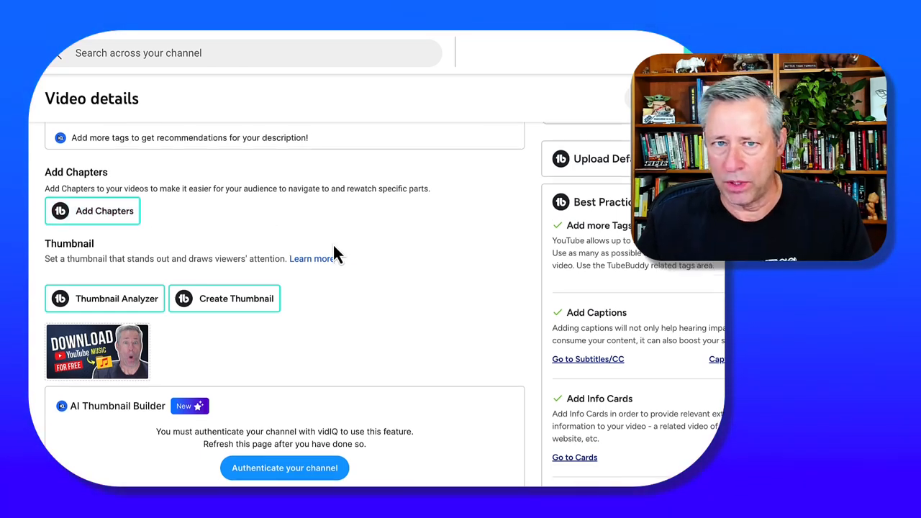
scroll(down, 3)
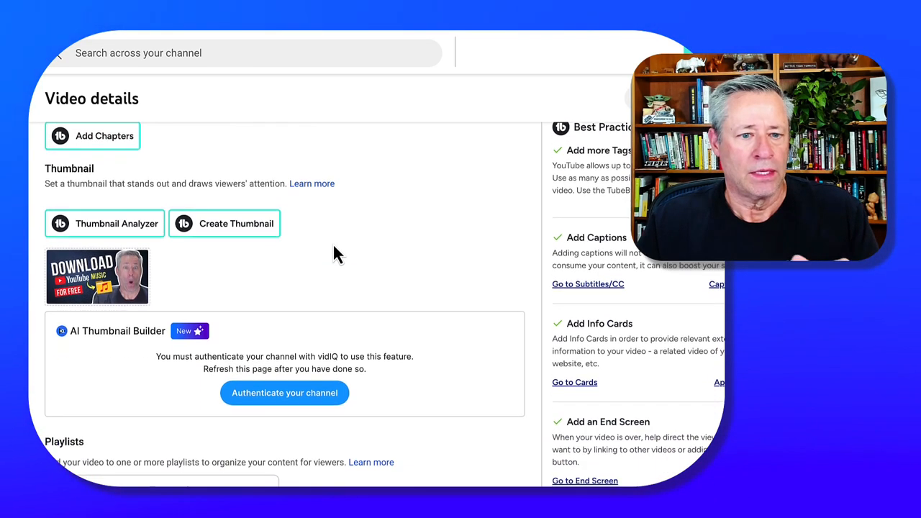
mouse_move(138, 251)
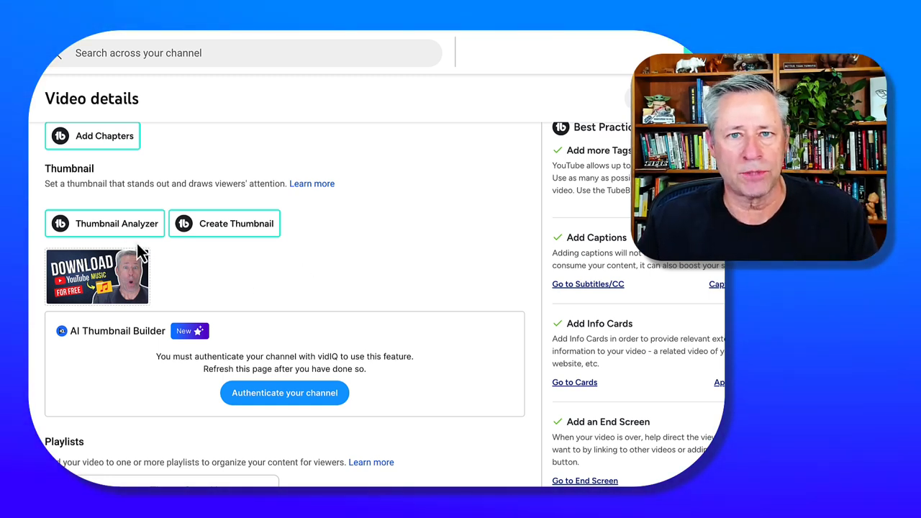
mouse_move(247, 285)
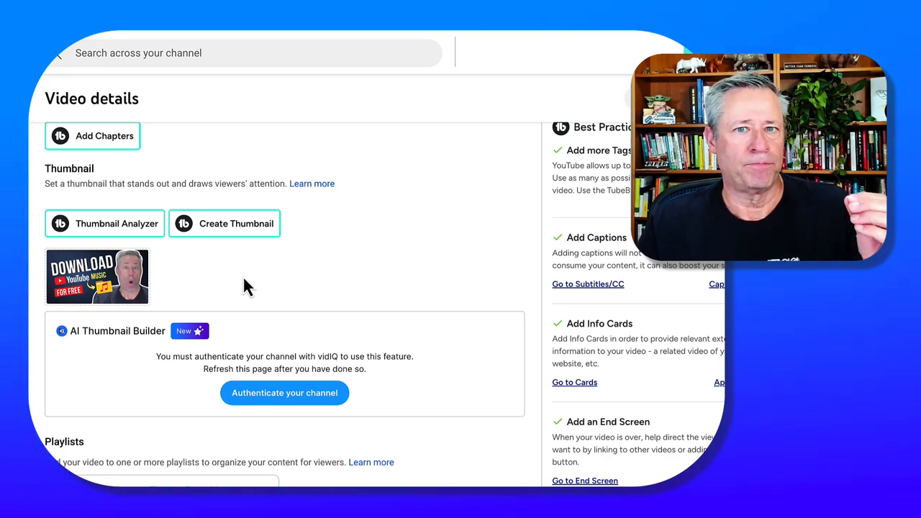
scroll(down, 3)
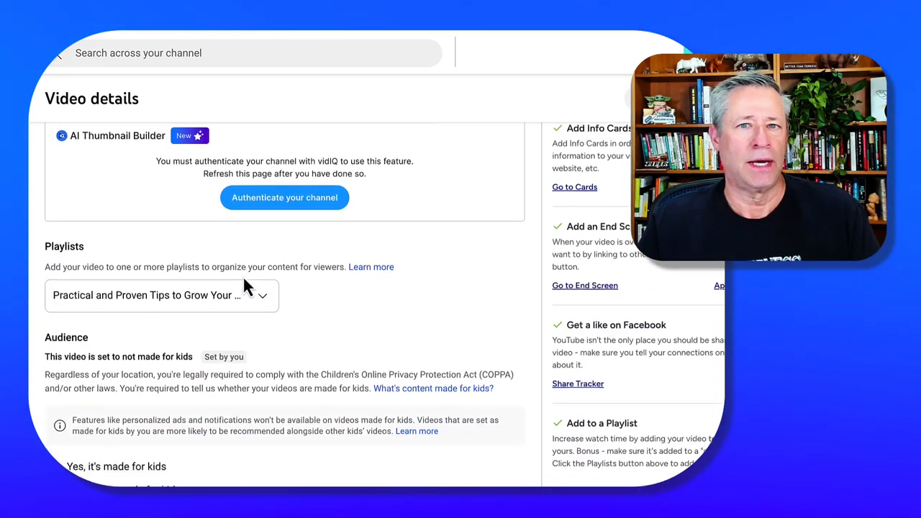
scroll(down, 3)
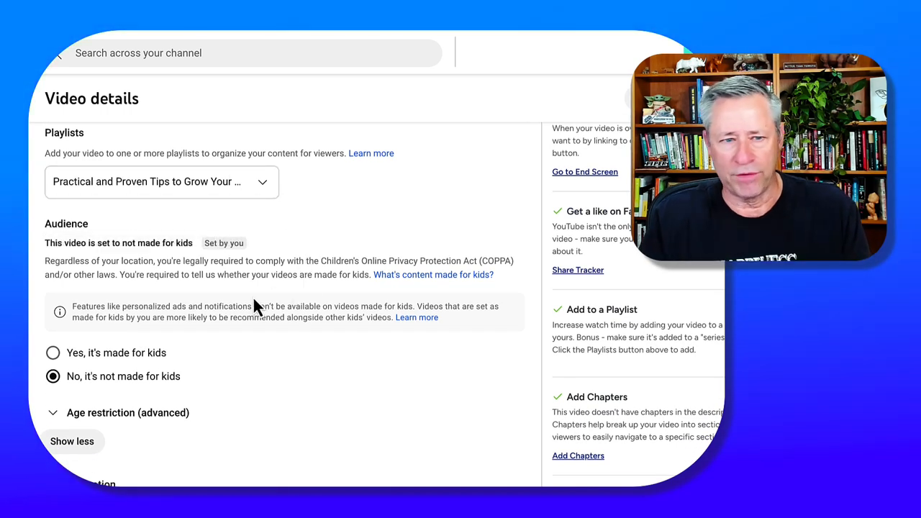
scroll(down, 3)
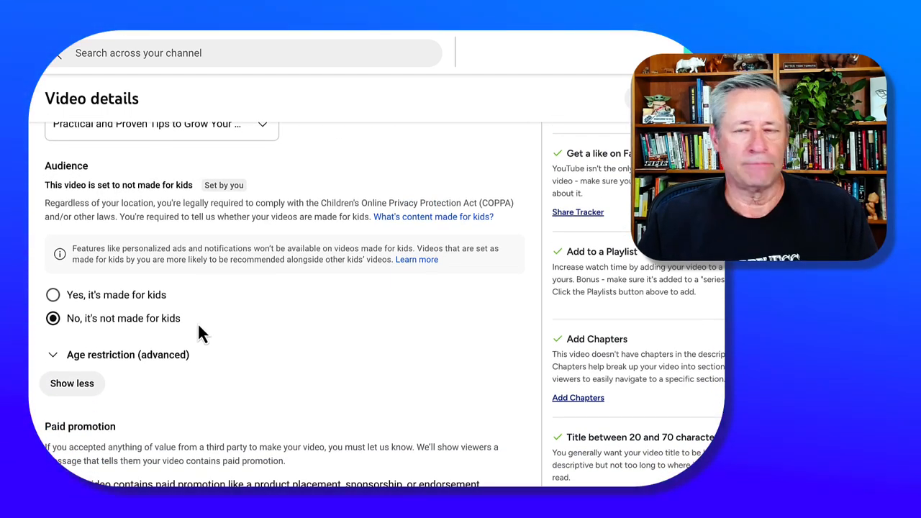
scroll(down, 3)
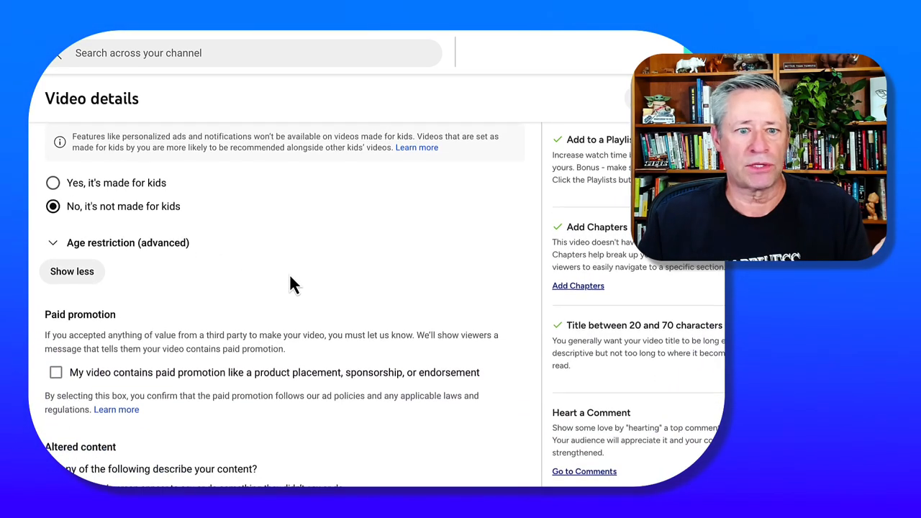
scroll(down, 3)
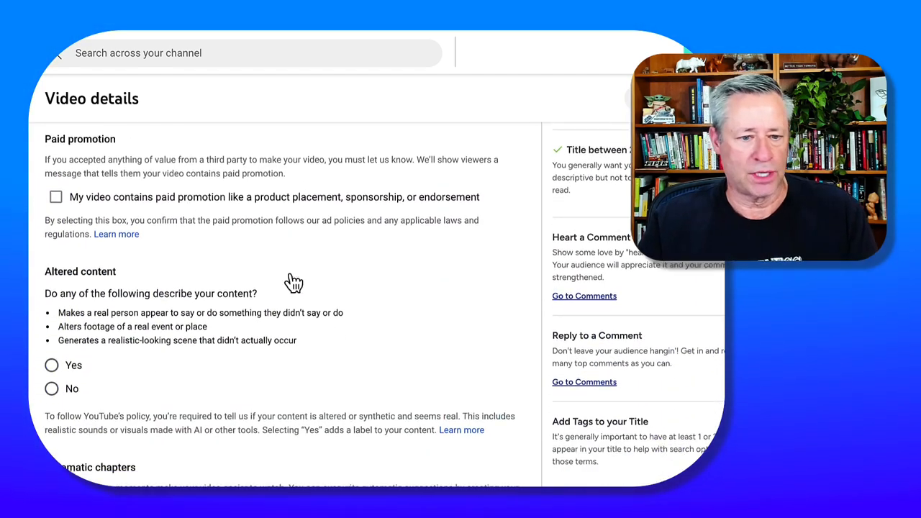
- Scroll past the unchecked automatic chapters, places and concepts to the Tags box
scroll(down, 3)
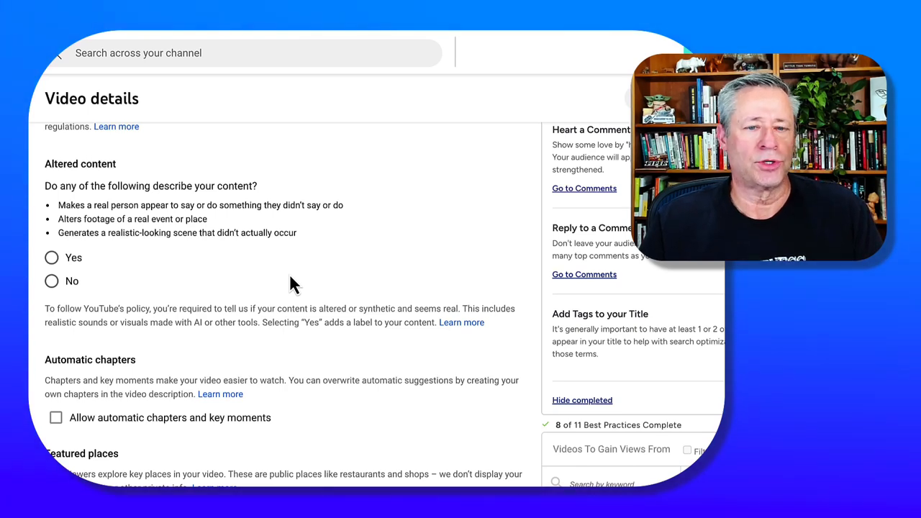
scroll(down, 3)
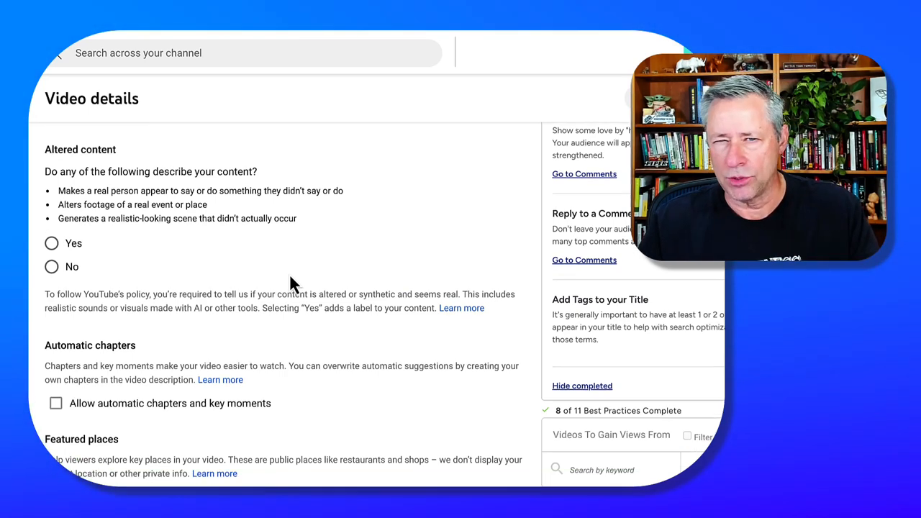
scroll(down, 3)
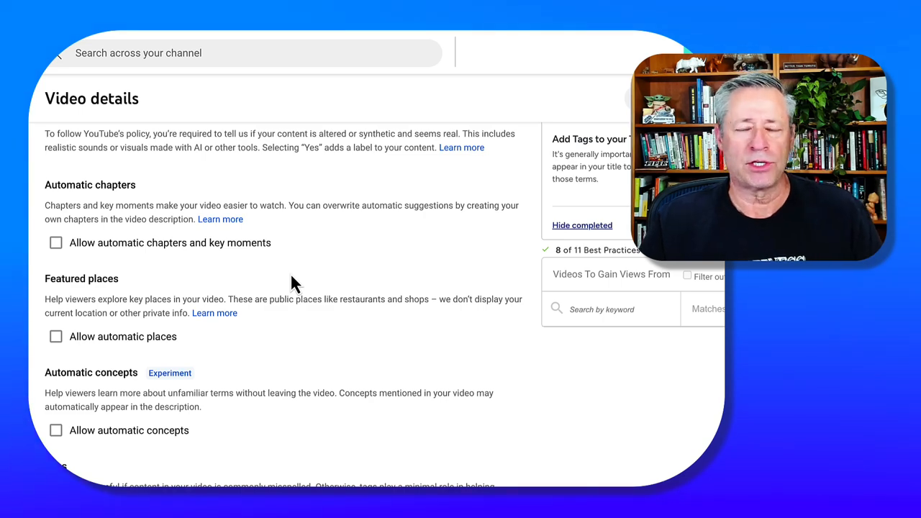
scroll(down, 3)
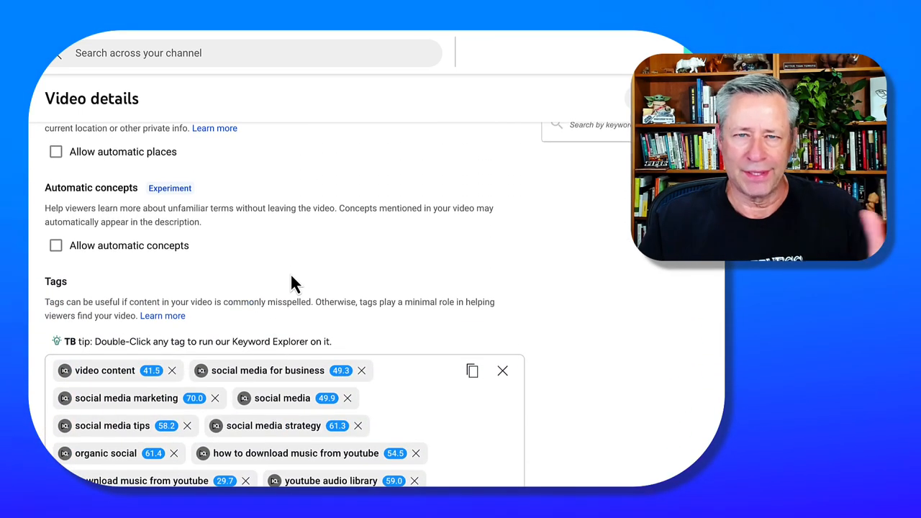
- Scroll below the 319-character tag list to Recommended Tags and Tag Tools
scroll(down, 3)
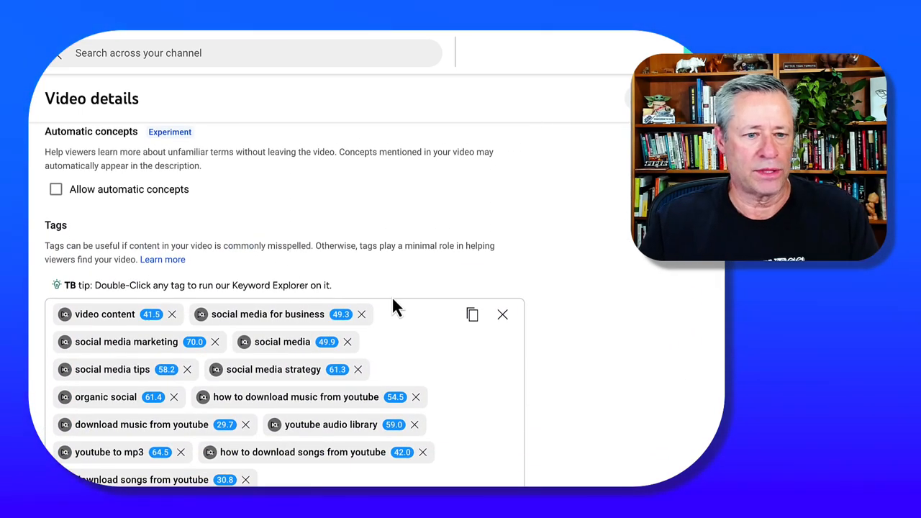
scroll(down, 3)
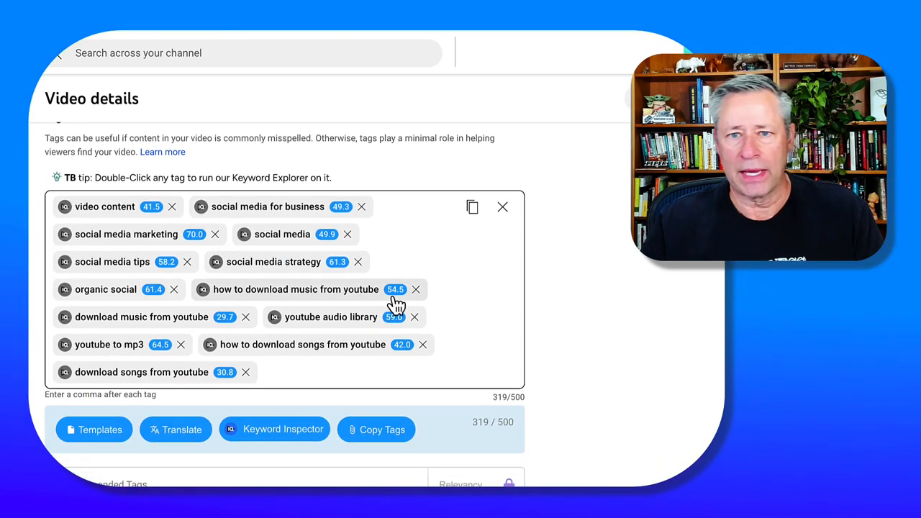
mouse_move(395, 300)
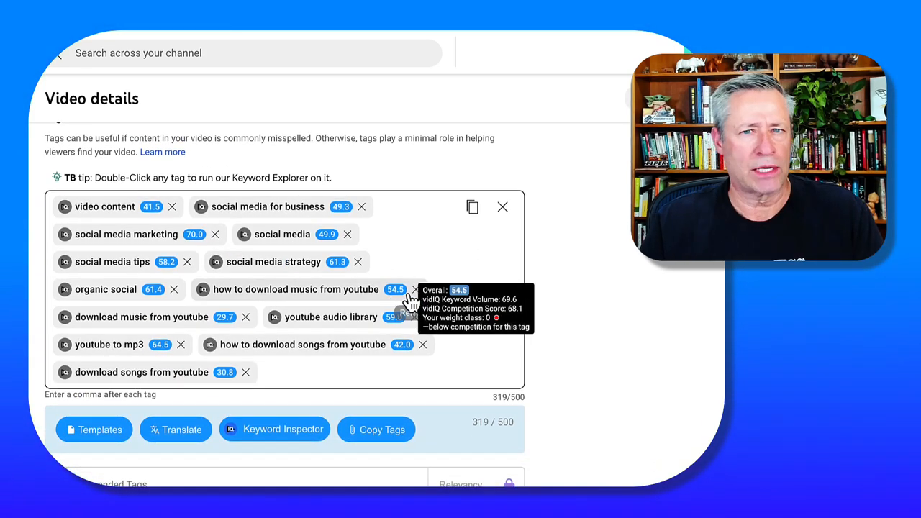
mouse_move(541, 276)
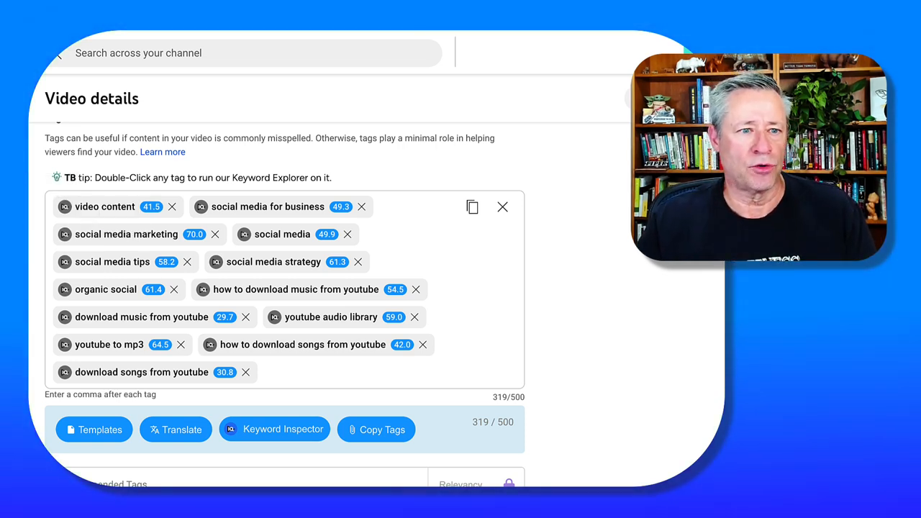
mouse_move(443, 195)
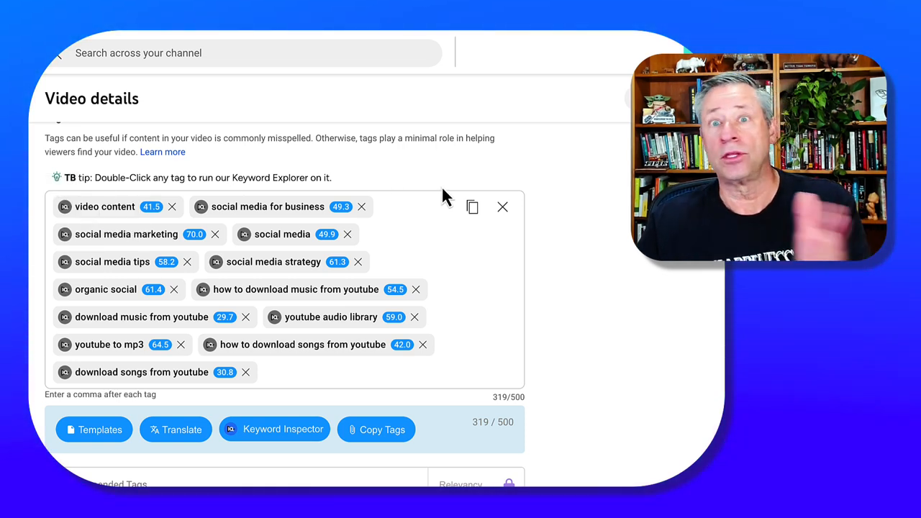
scroll(down, 3)
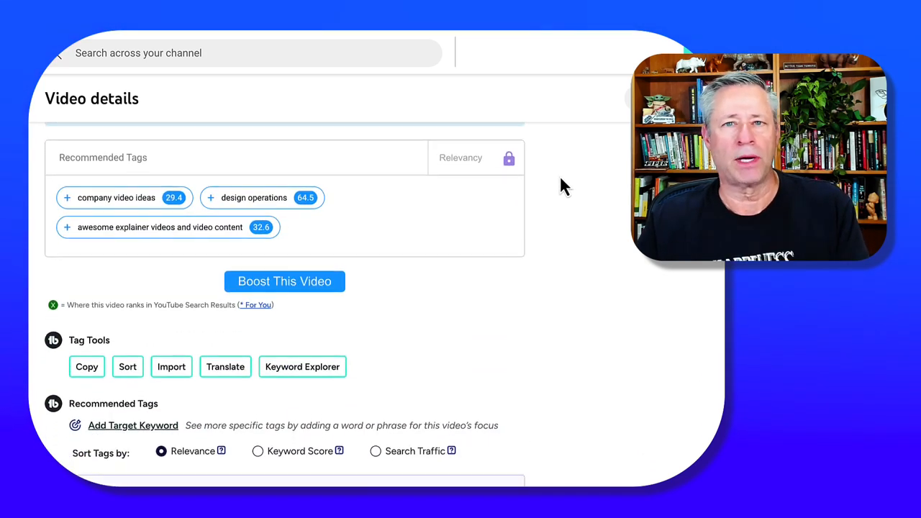
- Scroll through recommended tags to the English (United States) video language settings
scroll(down, 3)
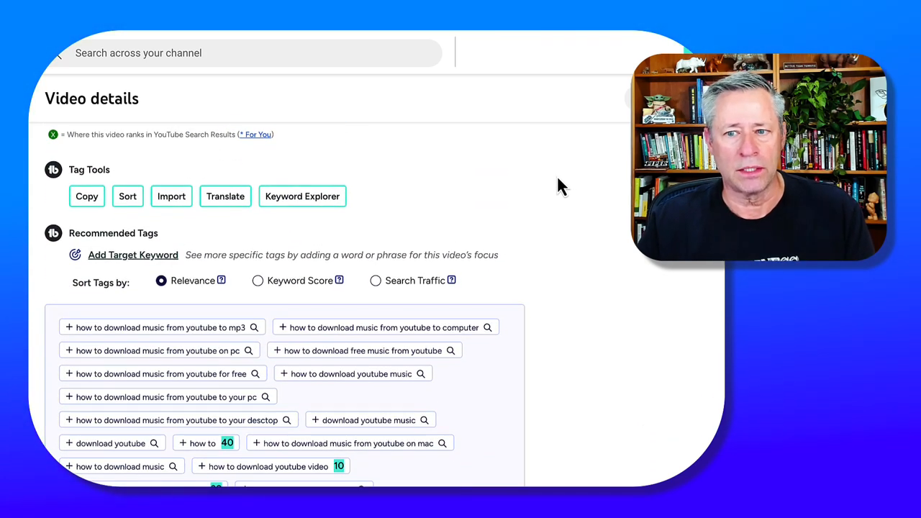
mouse_move(566, 325)
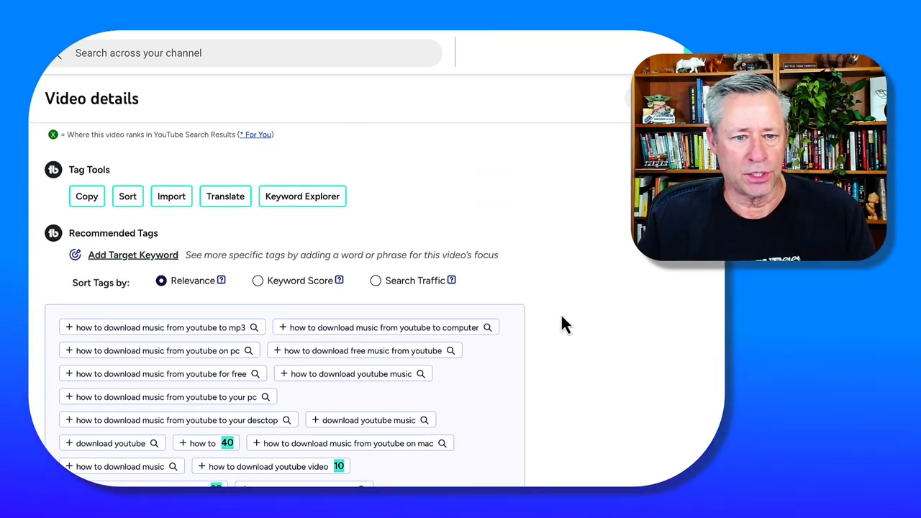
scroll(down, 3)
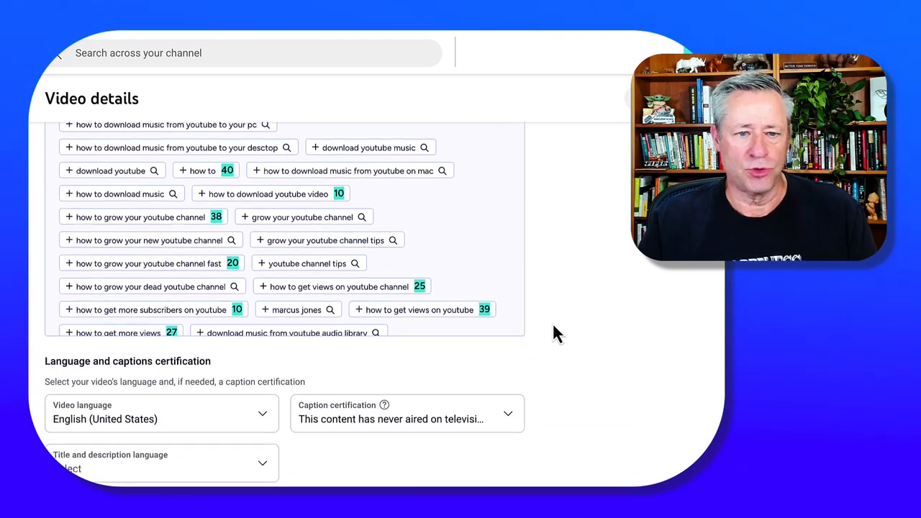
scroll(down, 3)
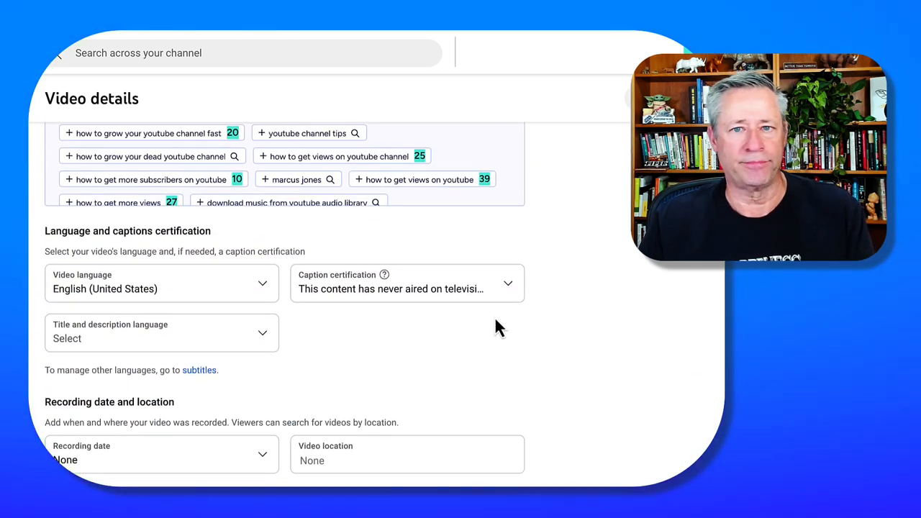
- Scroll to the Creative Commons - Attribution license, embedding allowed and full Shorts remixing
scroll(down, 3)
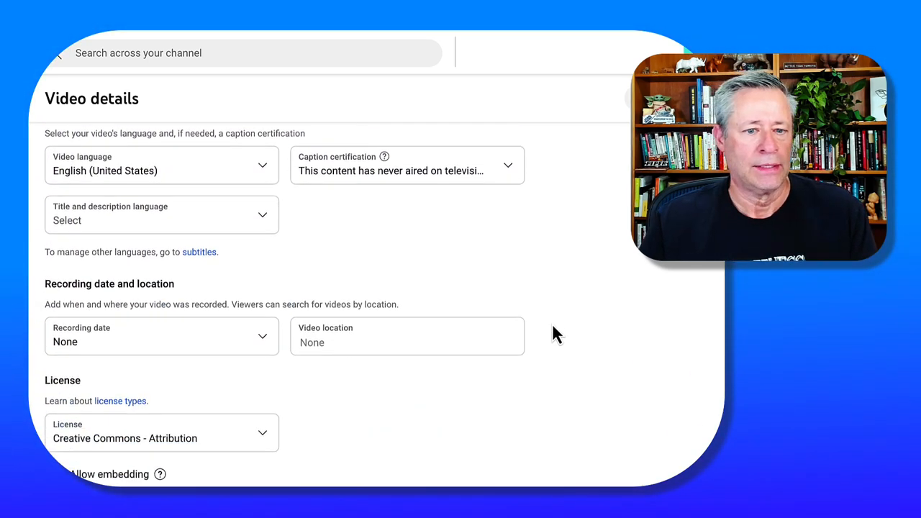
scroll(down, 3)
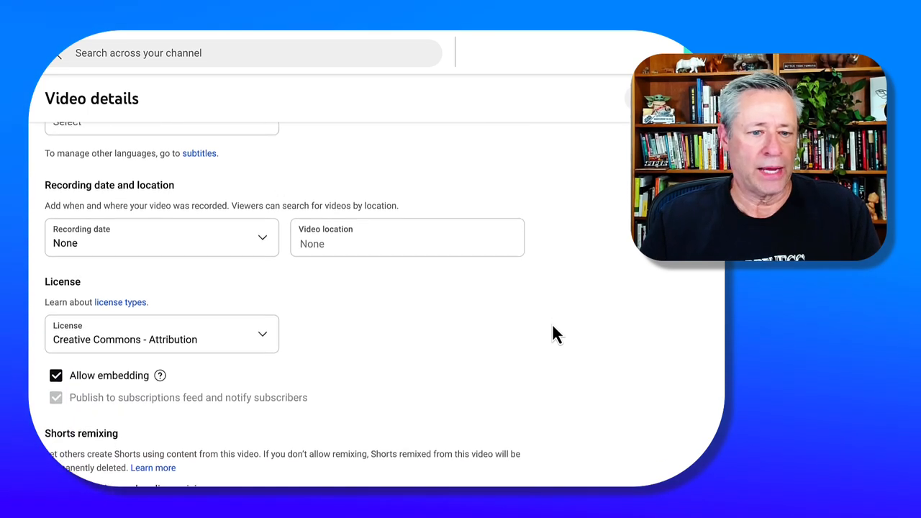
scroll(down, 3)
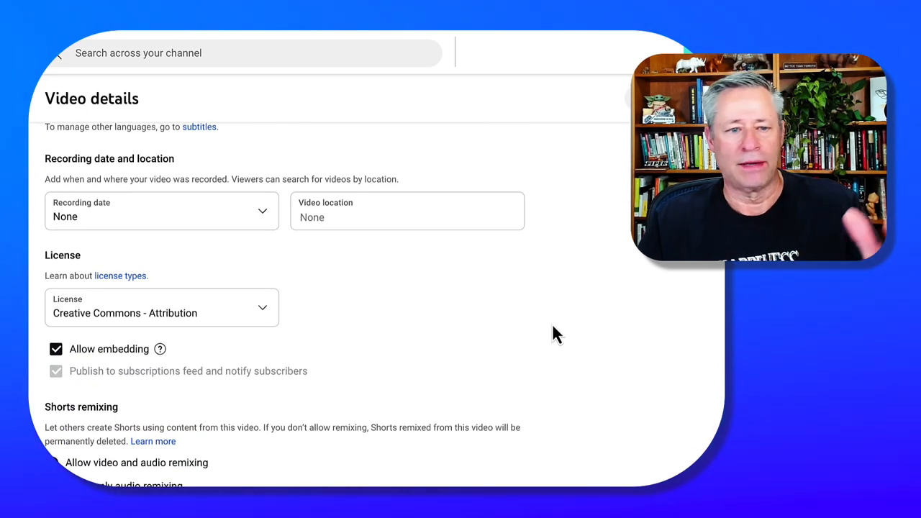
mouse_move(423, 308)
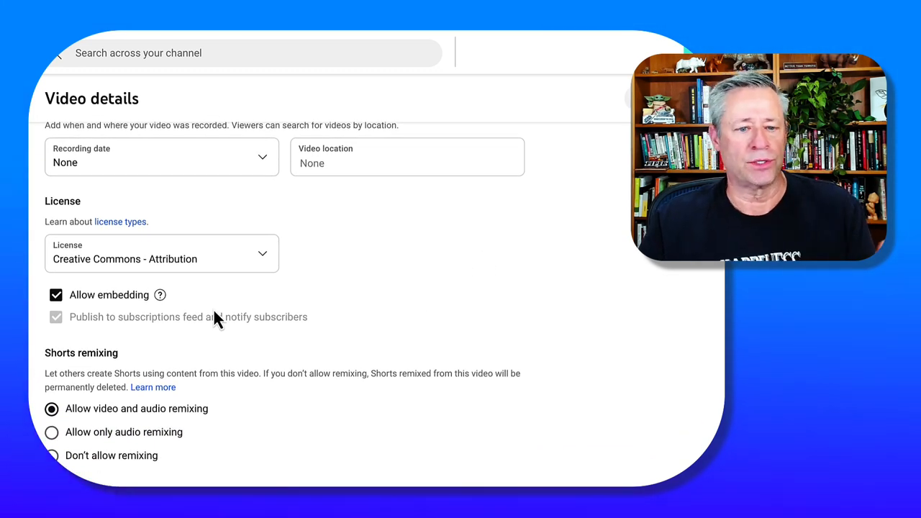
scroll(down, 3)
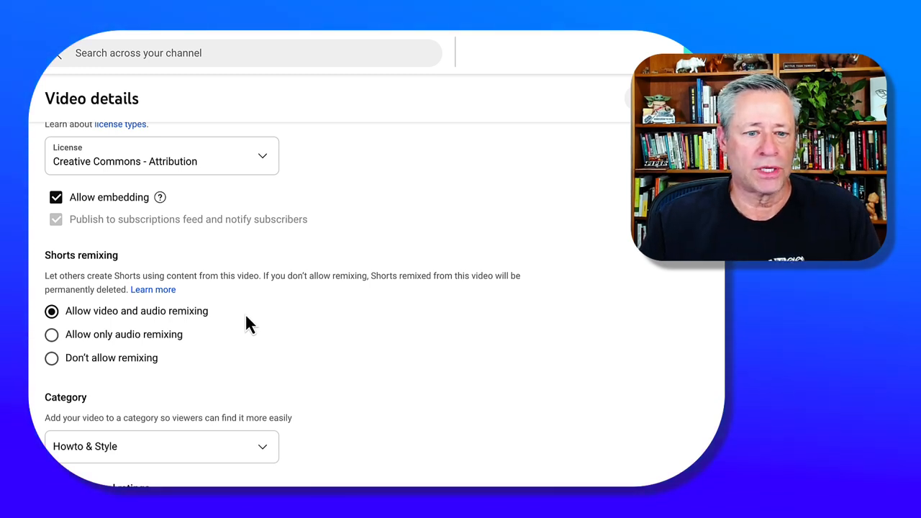
- Scroll to Howto & Style category and comments on, no moderation, sorted by top
scroll(down, 3)
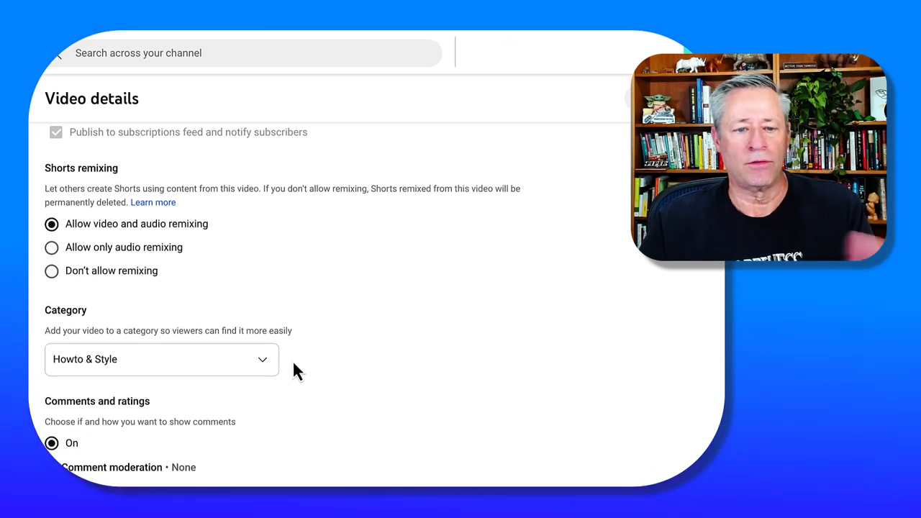
mouse_move(357, 367)
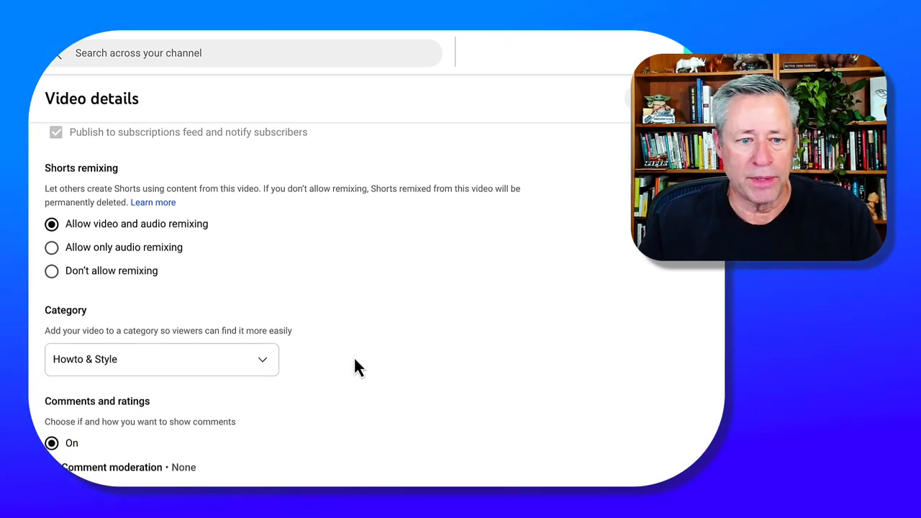
scroll(down, 3)
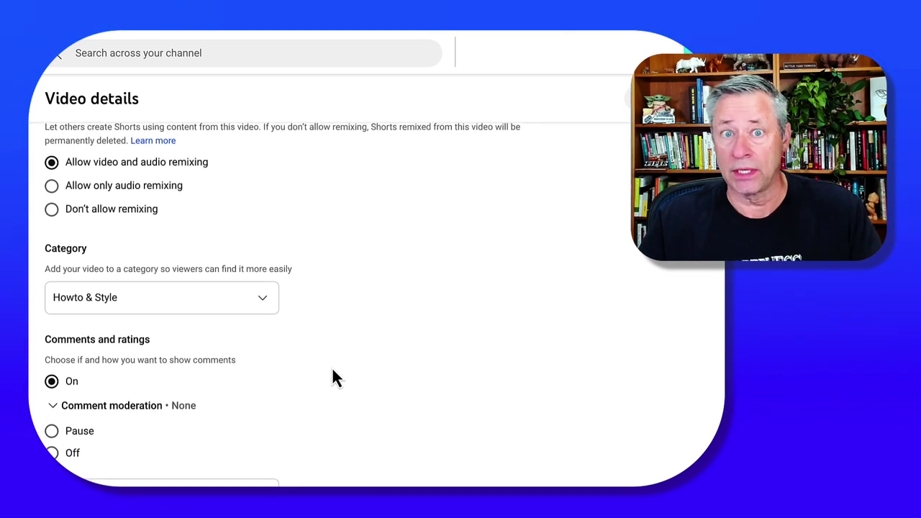
scroll(down, 3)
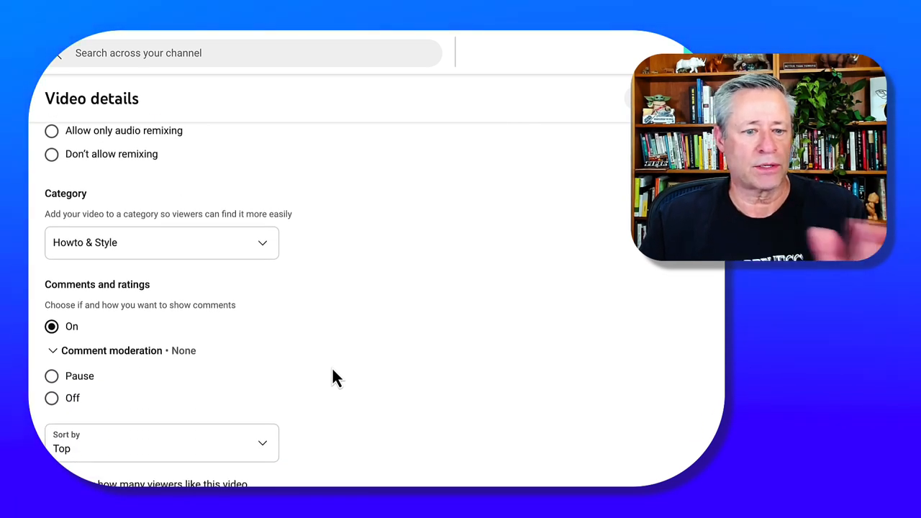